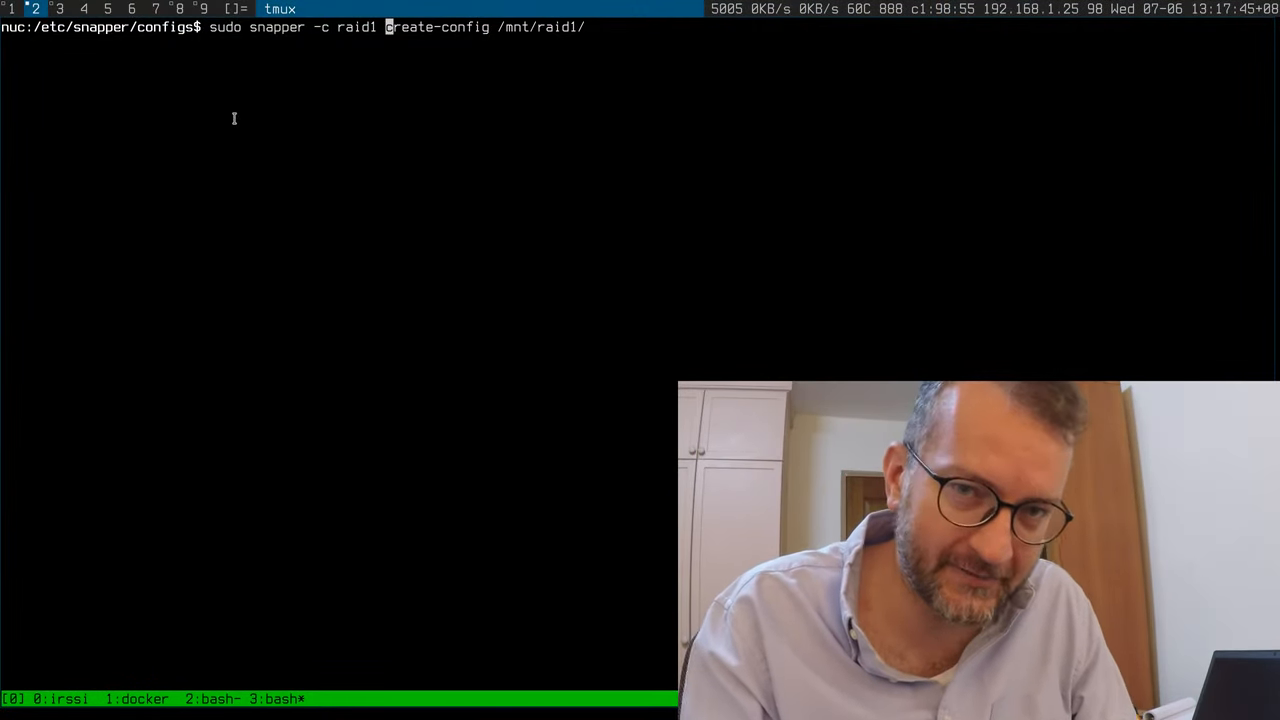
# Step: Change into /etc/snapper, list it and print configs/raid1 to see the hourly timeline and cleanup limits
pyautogui.write('cd/etc/sh')
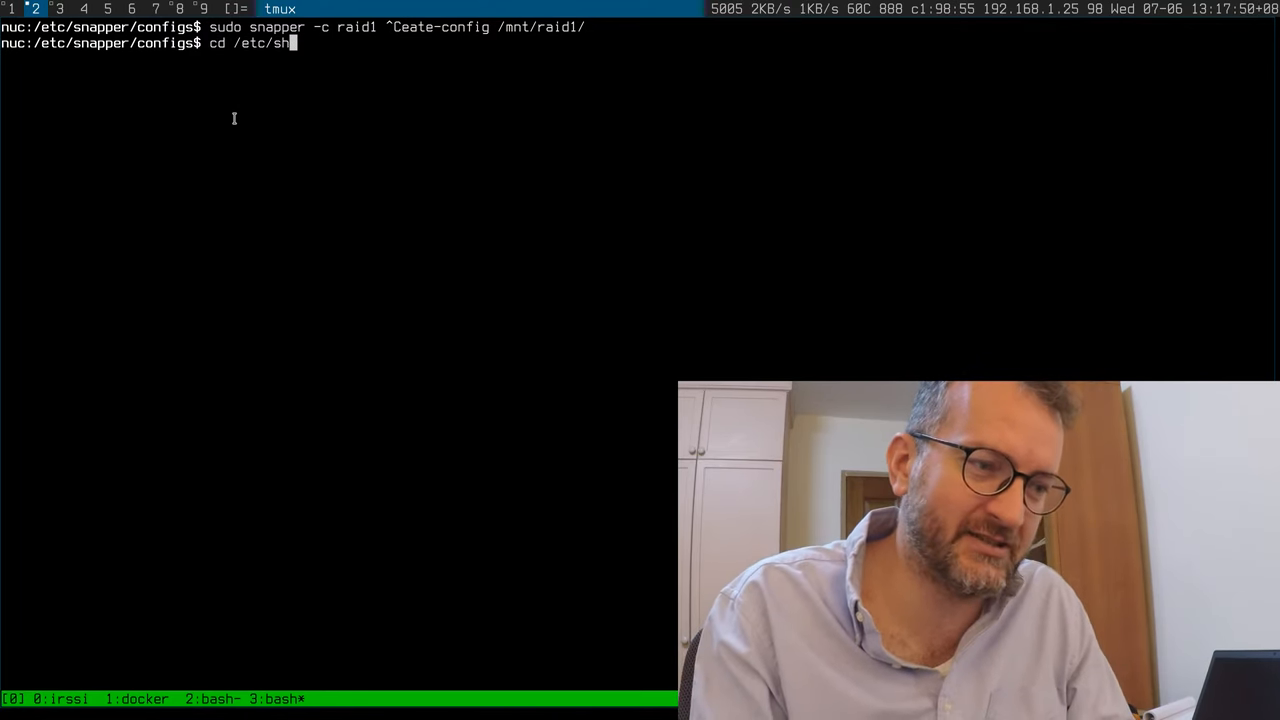
pyautogui.press('Return')
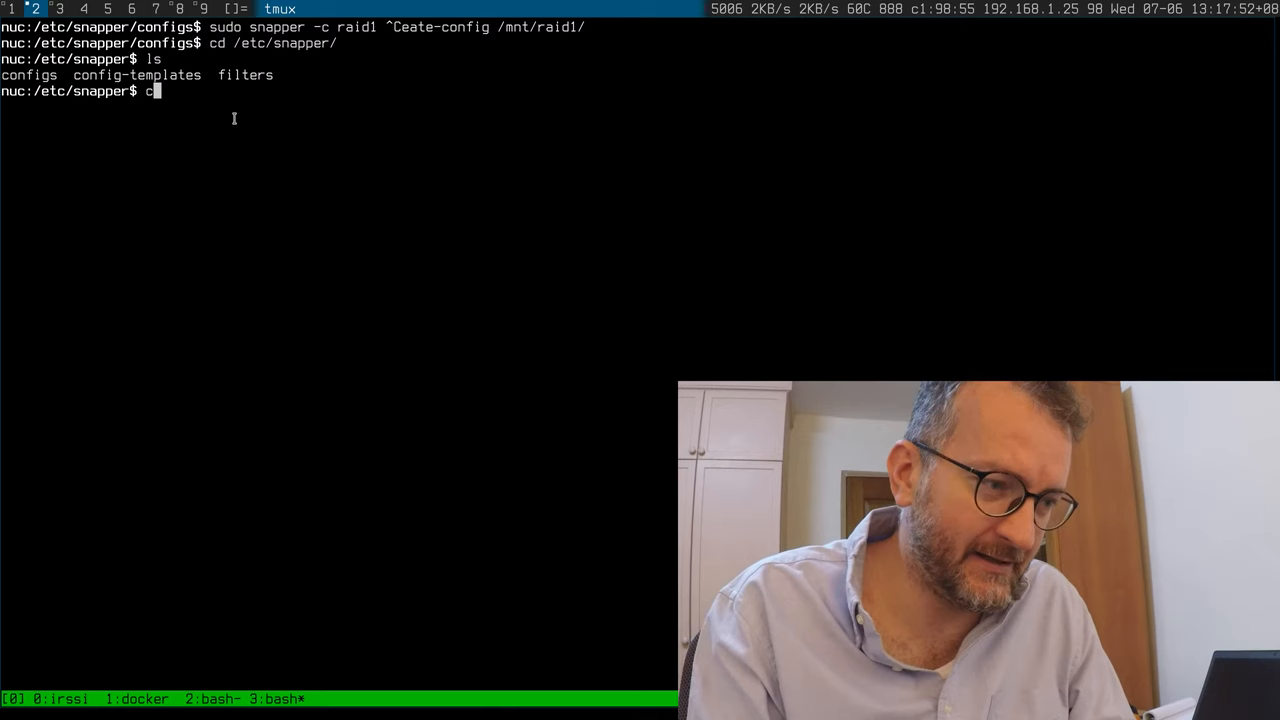
pyautogui.write('at config')
pyautogui.press('Return')
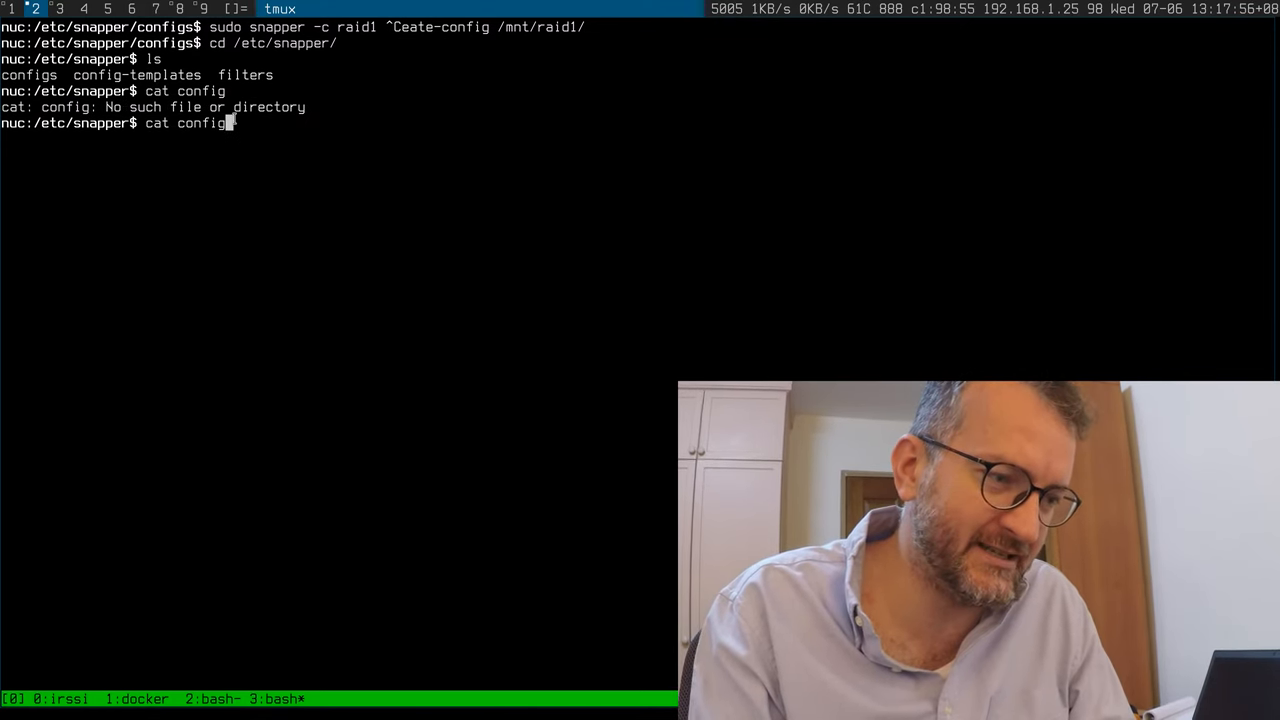
pyautogui.press('Return')
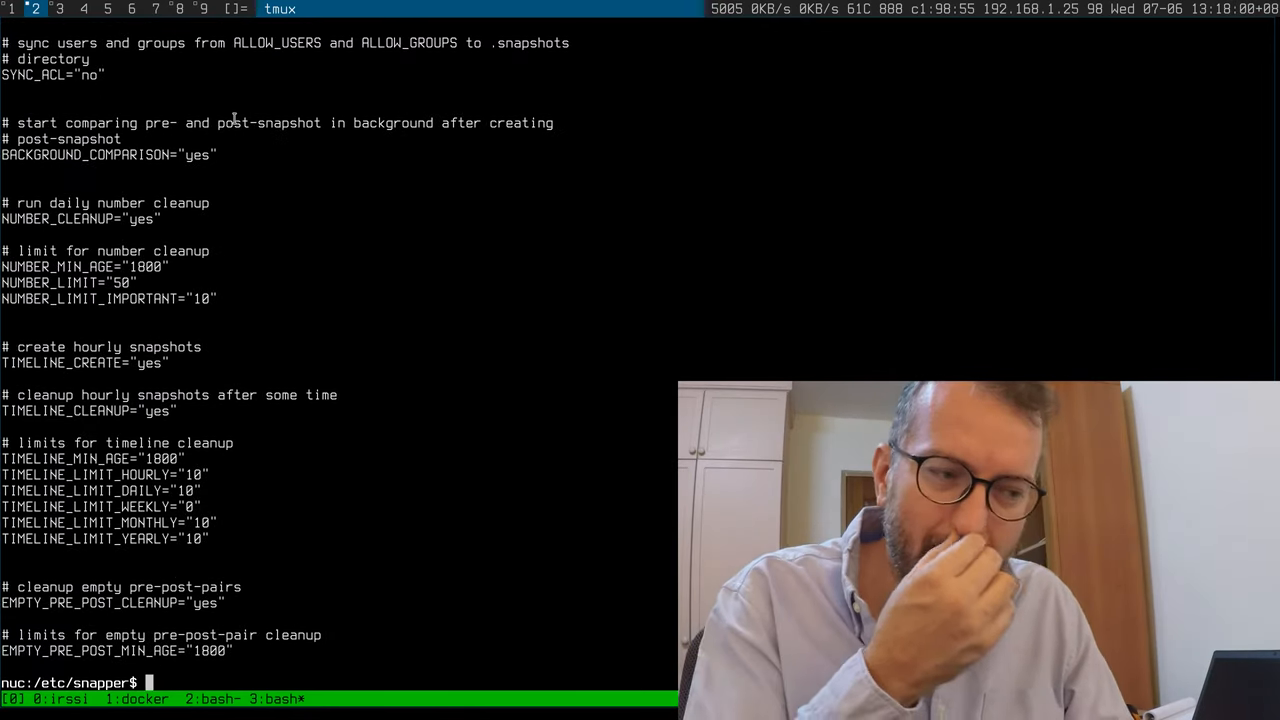
pyautogui.write('cat configs/raid1')
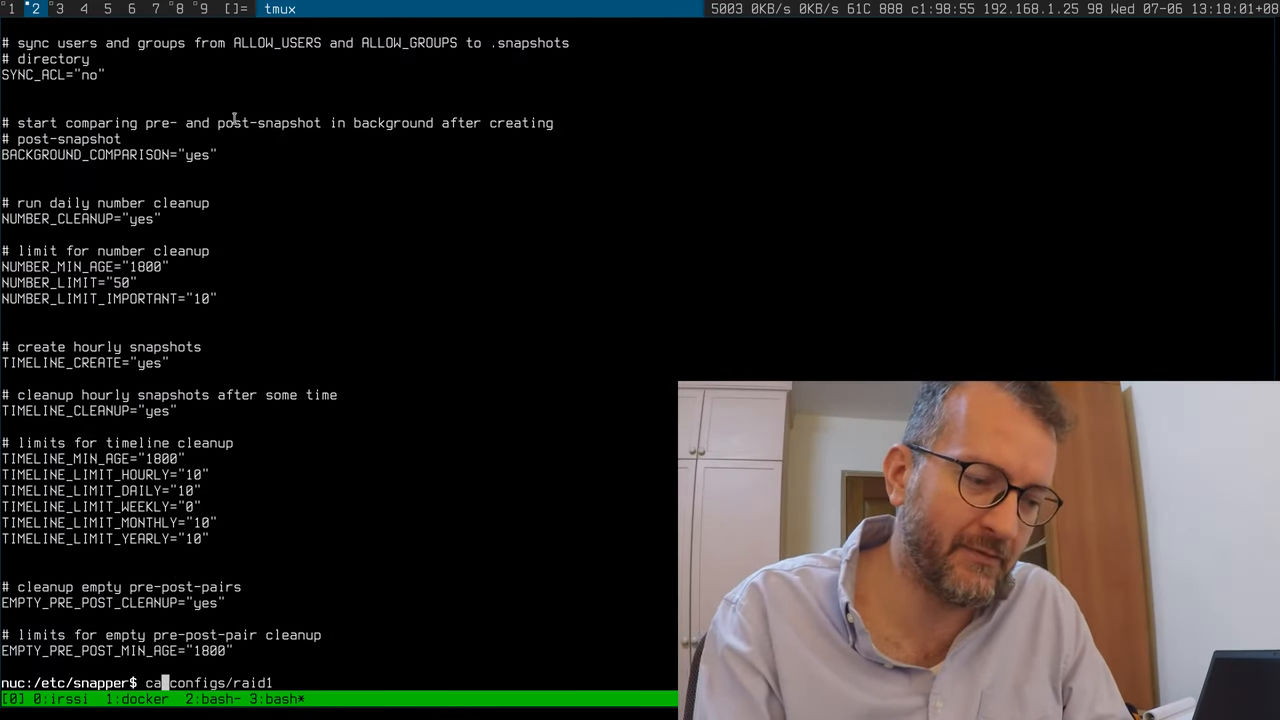
pyautogui.press('Return')
pyautogui.write('find')
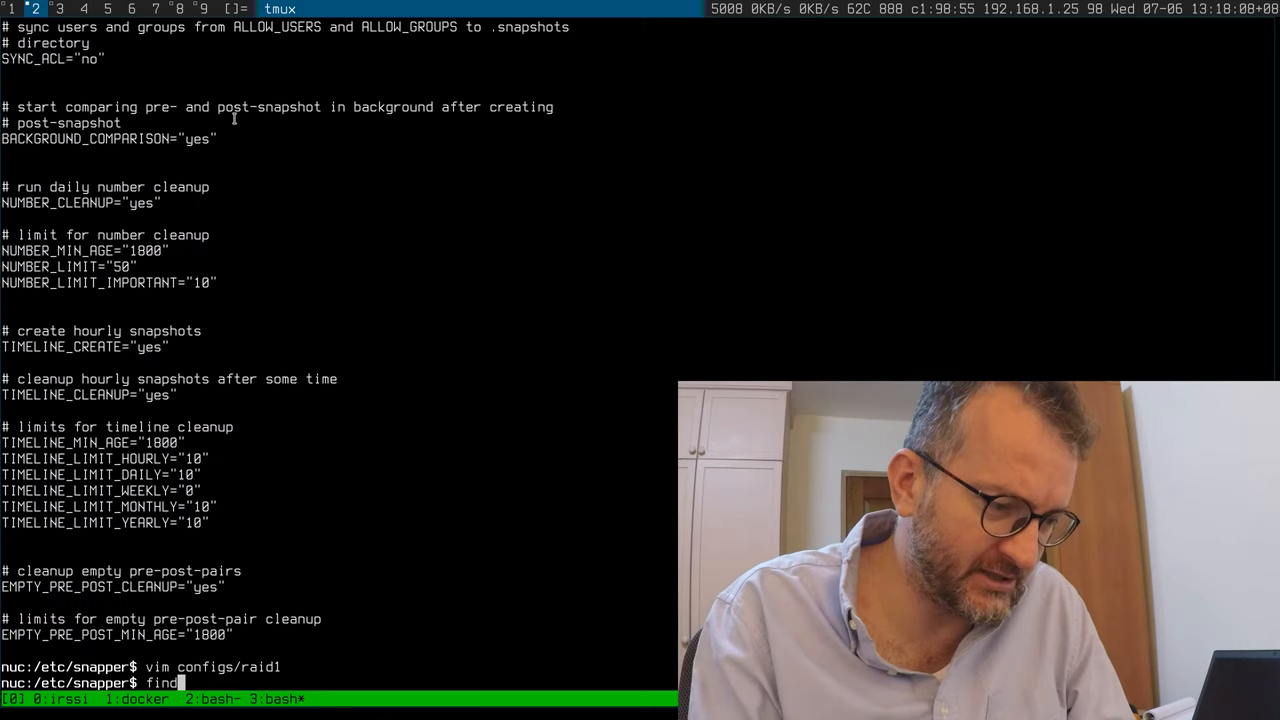
# Step: Run find to list every file under /etc/snapper: configs/raid1, the default template and the filters
pyautogui.press('Return')
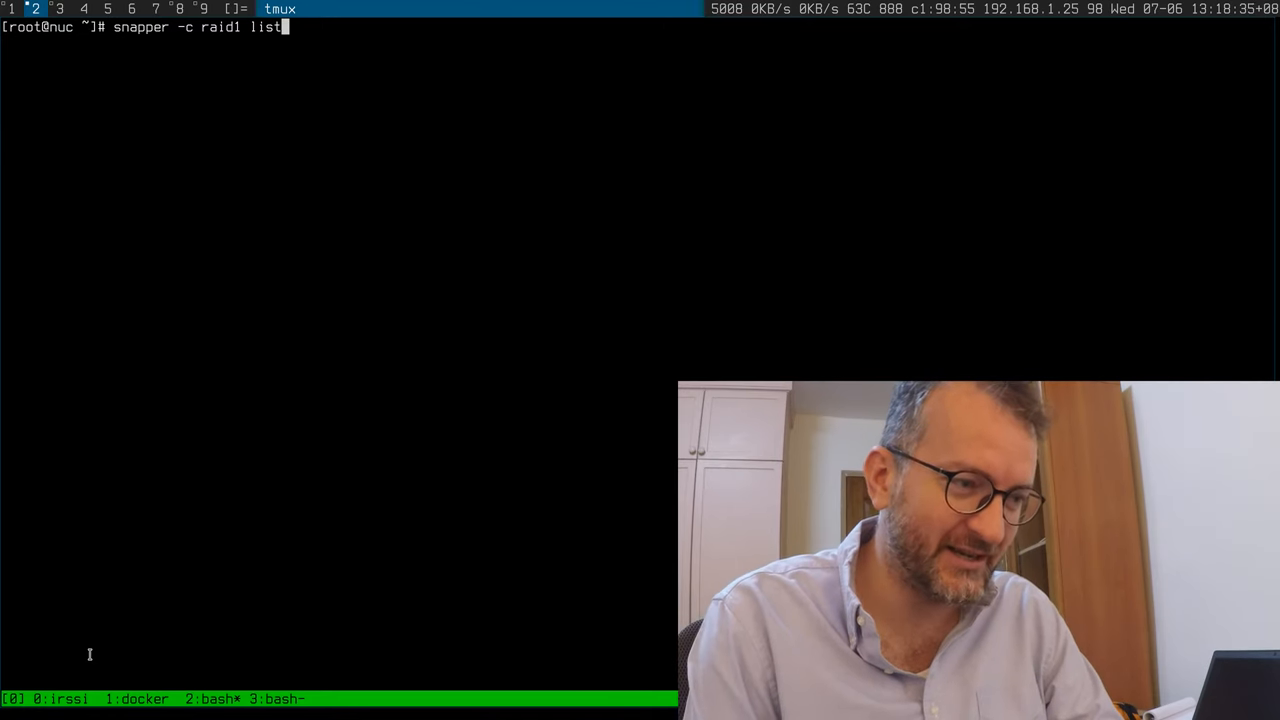
pyautogui.press('Return')
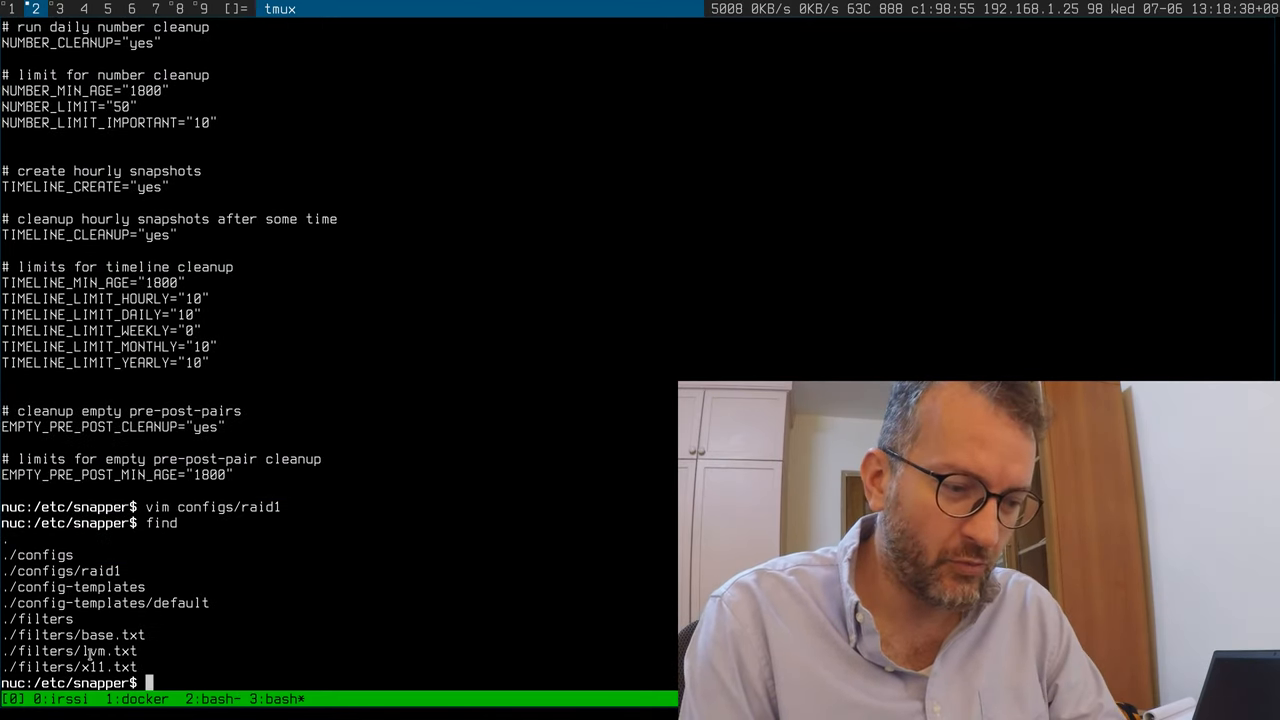
# Step: Filter systemctl output for snapper units, revealing the snapper-timeline timer
pyautogui.write('systemctl | gre')
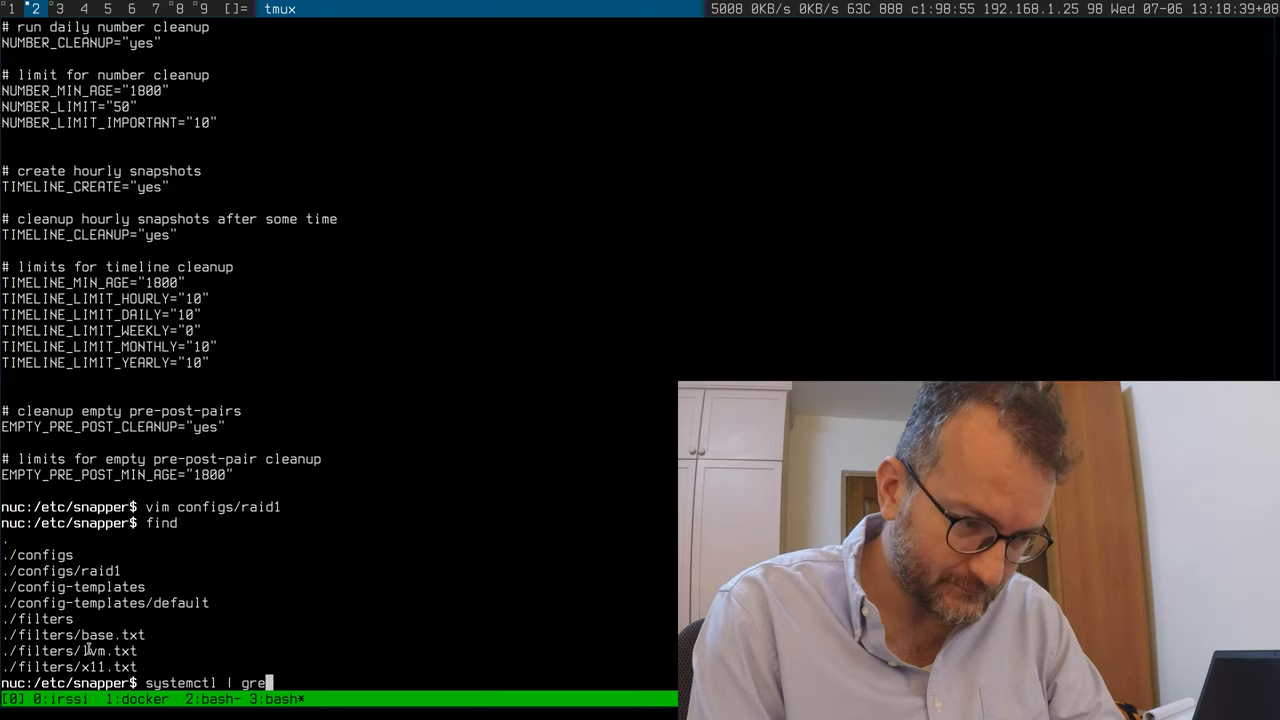
pyautogui.press('Return')
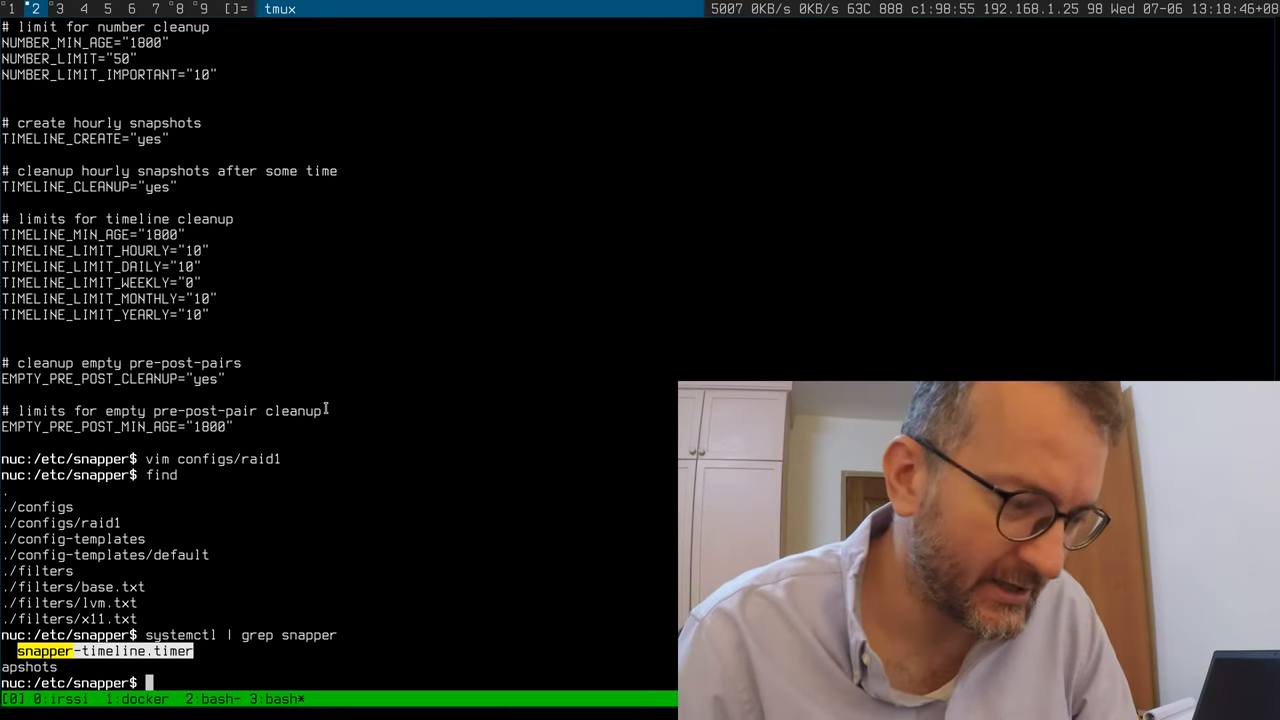
# Step: Show systemctl status for snapper-timeline: inactive since its last successful run minutes ago
pyautogui.write('sta')
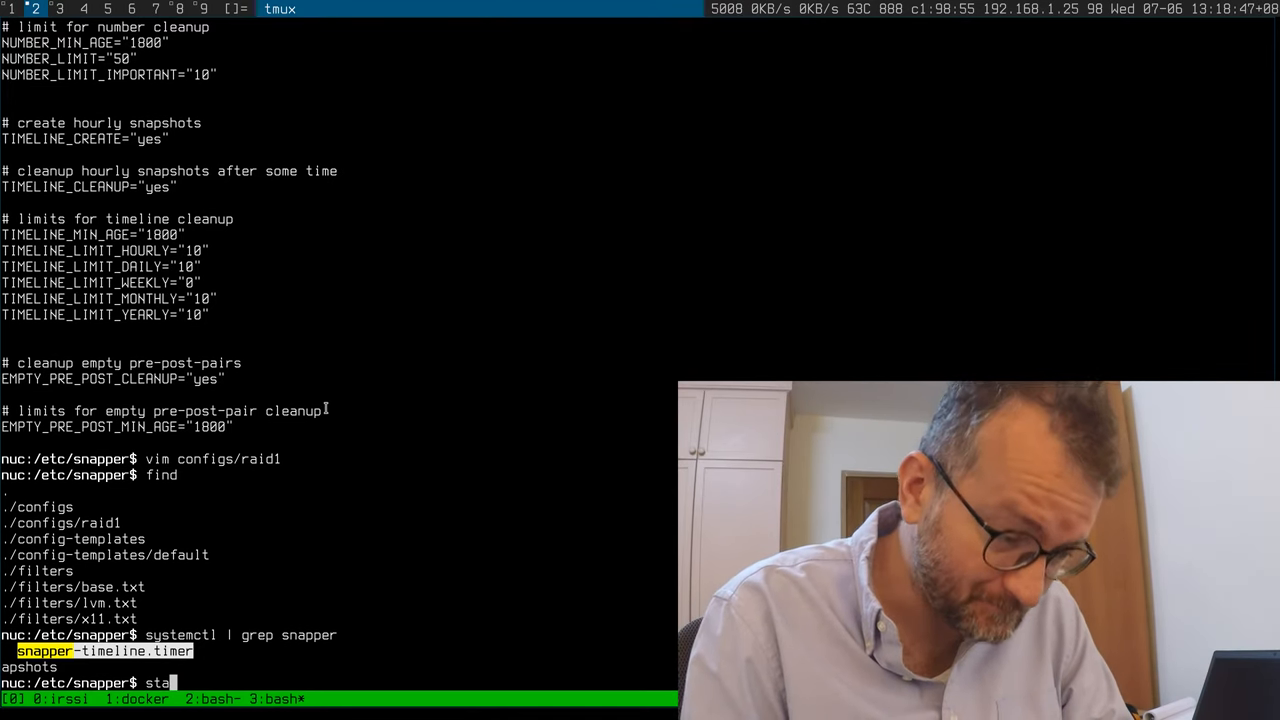
pyautogui.write('systemctl')
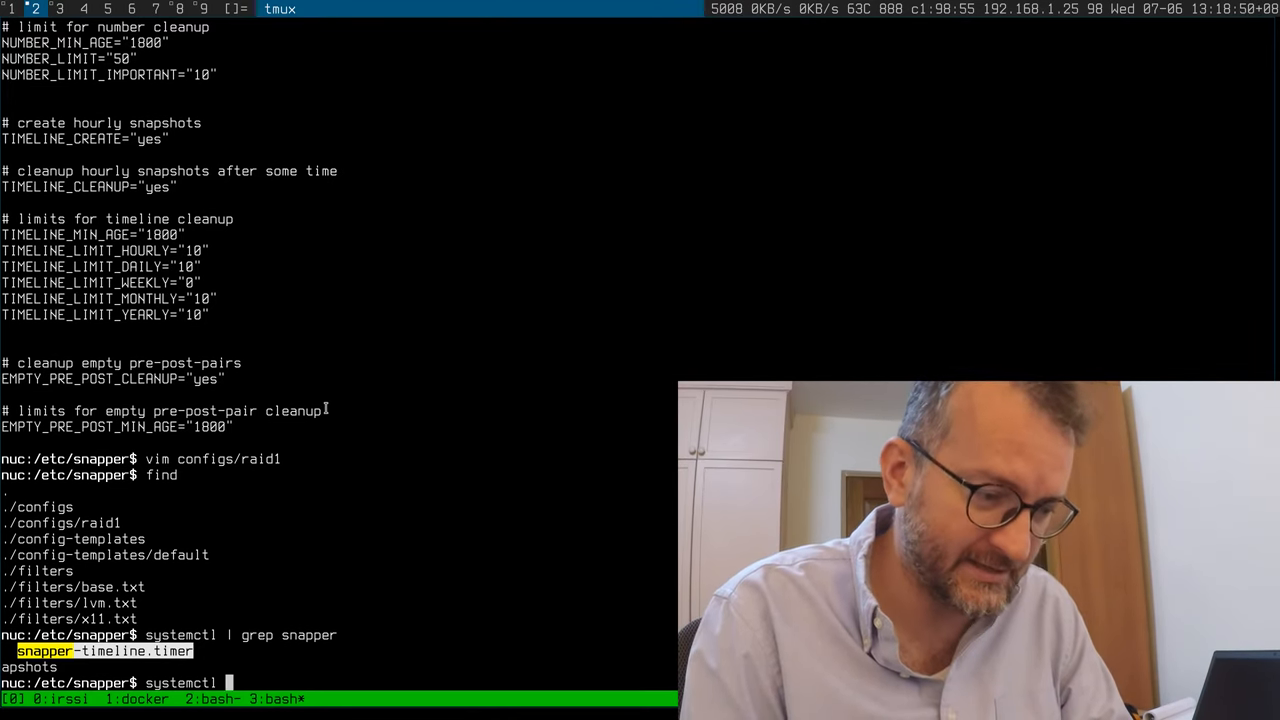
pyautogui.write('status')
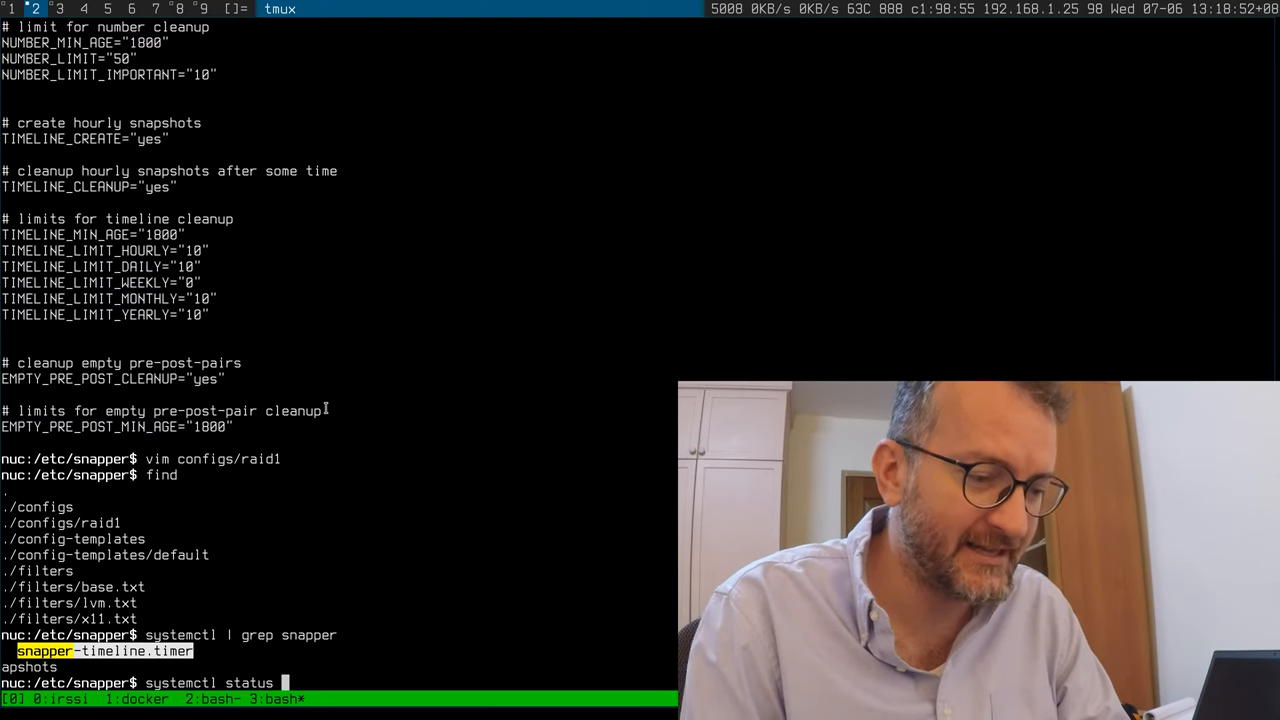
pyautogui.write('sn')
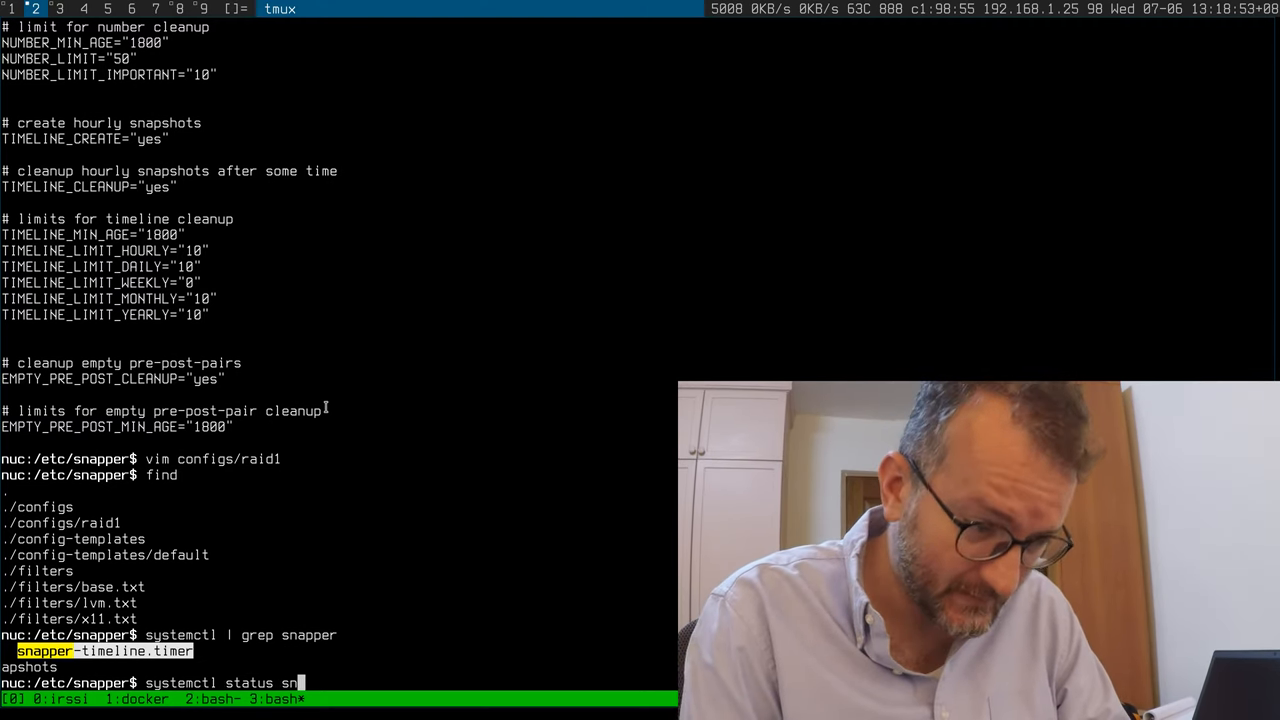
pyautogui.press('Tab')
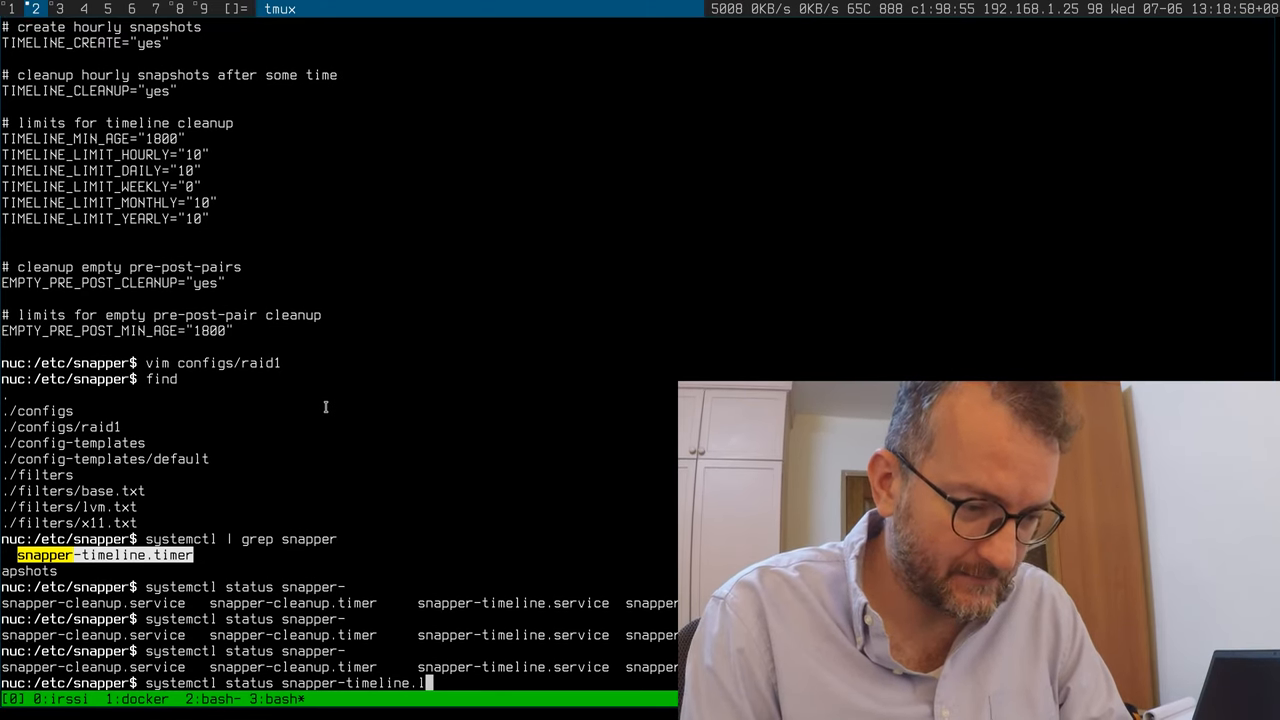
pyautogui.press('Return')
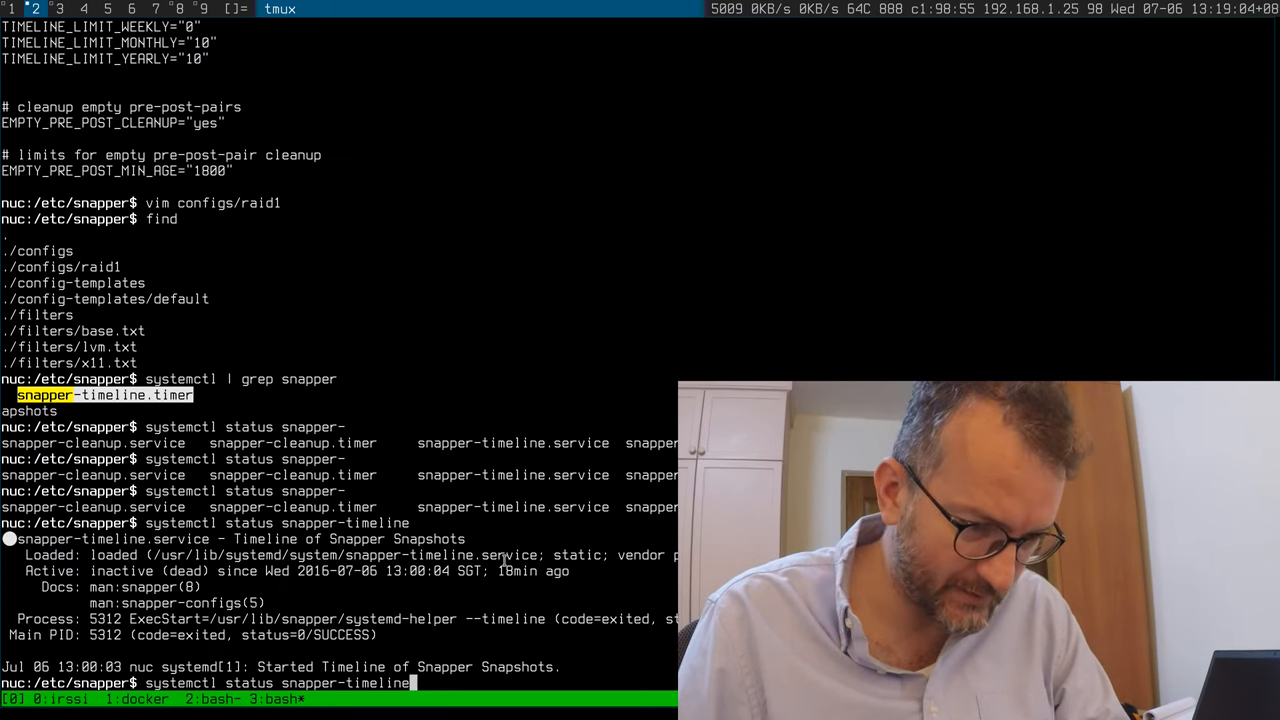
pyautogui.press('Return')
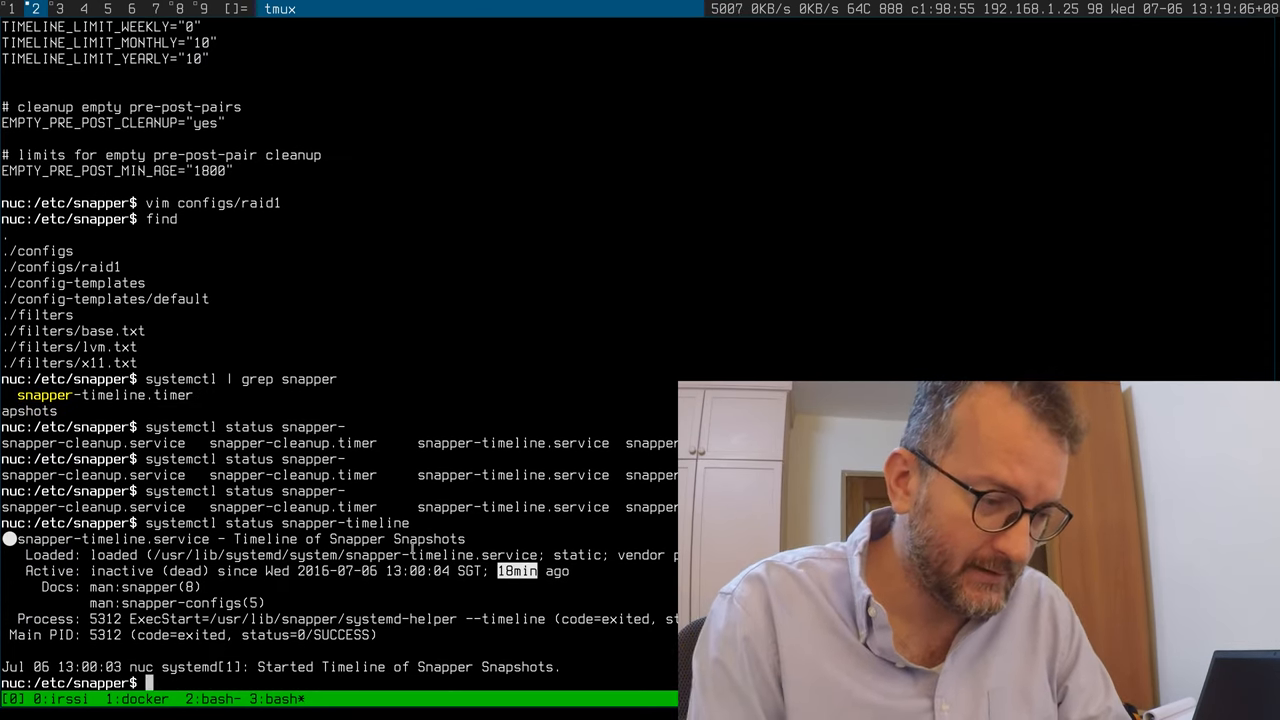
pyautogui.press('ctrl+r')
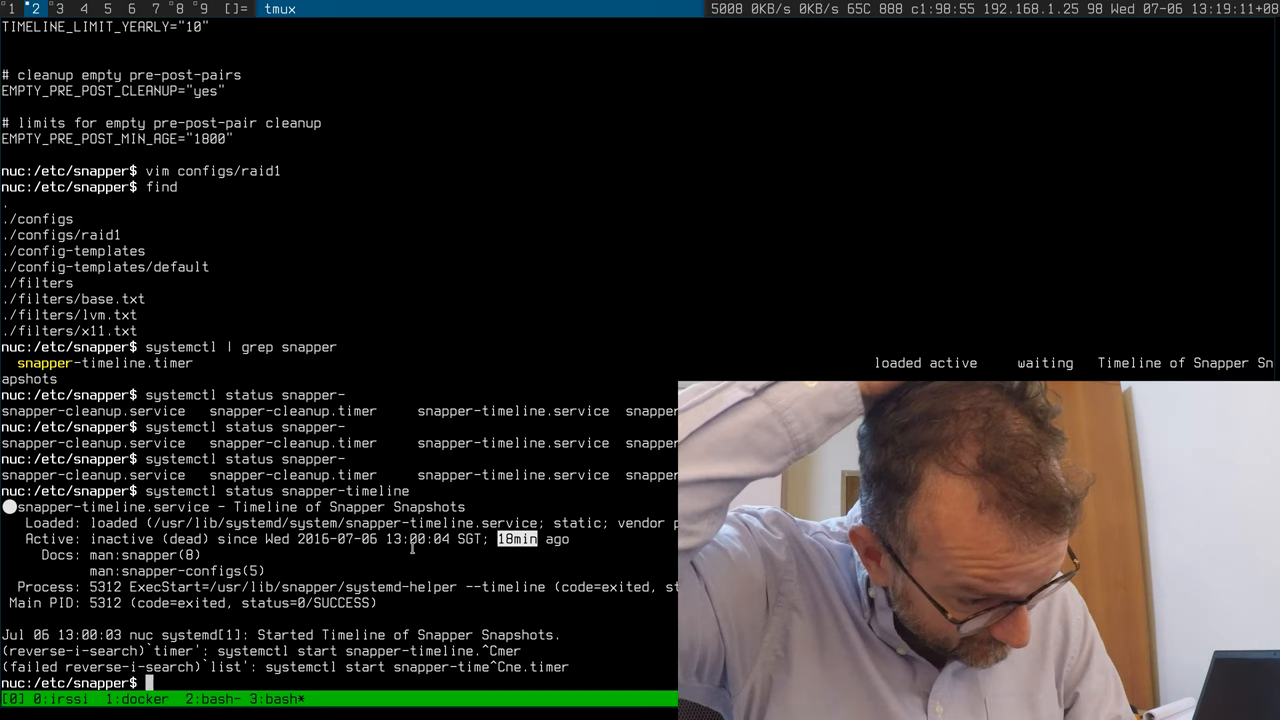
# Step: Switch to the root tmux window with snapper -c raid1 list typed and ready
pyautogui.write('cat configs/raid1')
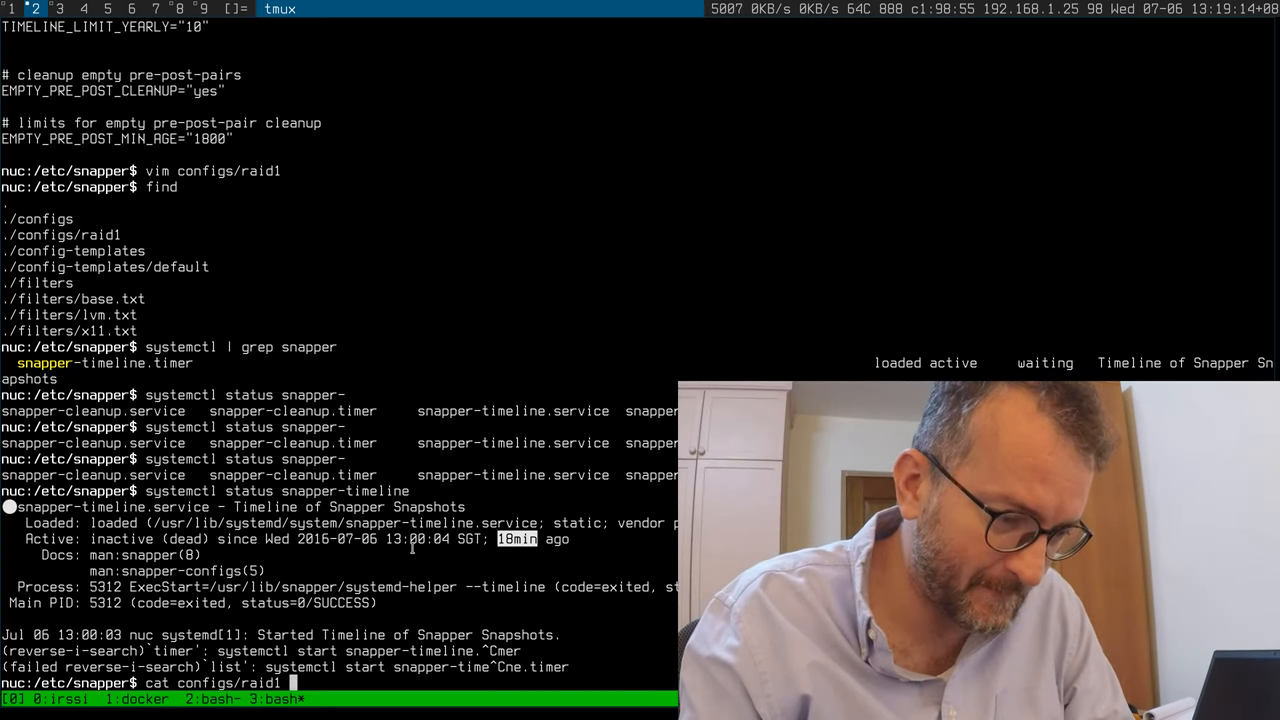
pyautogui.write('cd /etc/snapper/')
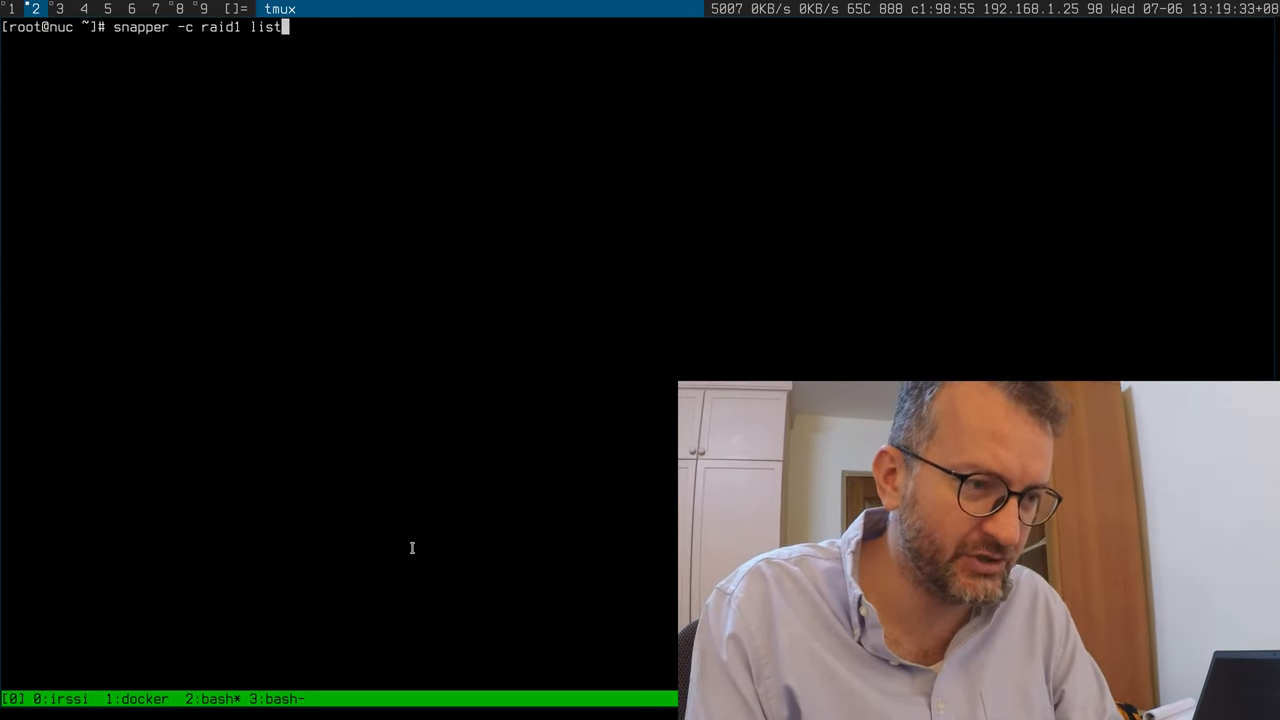
# Step: List the raid1 snapshots, then show snapper status 9..20 with the new camera .mp4 files
pyautogui.press('Return')
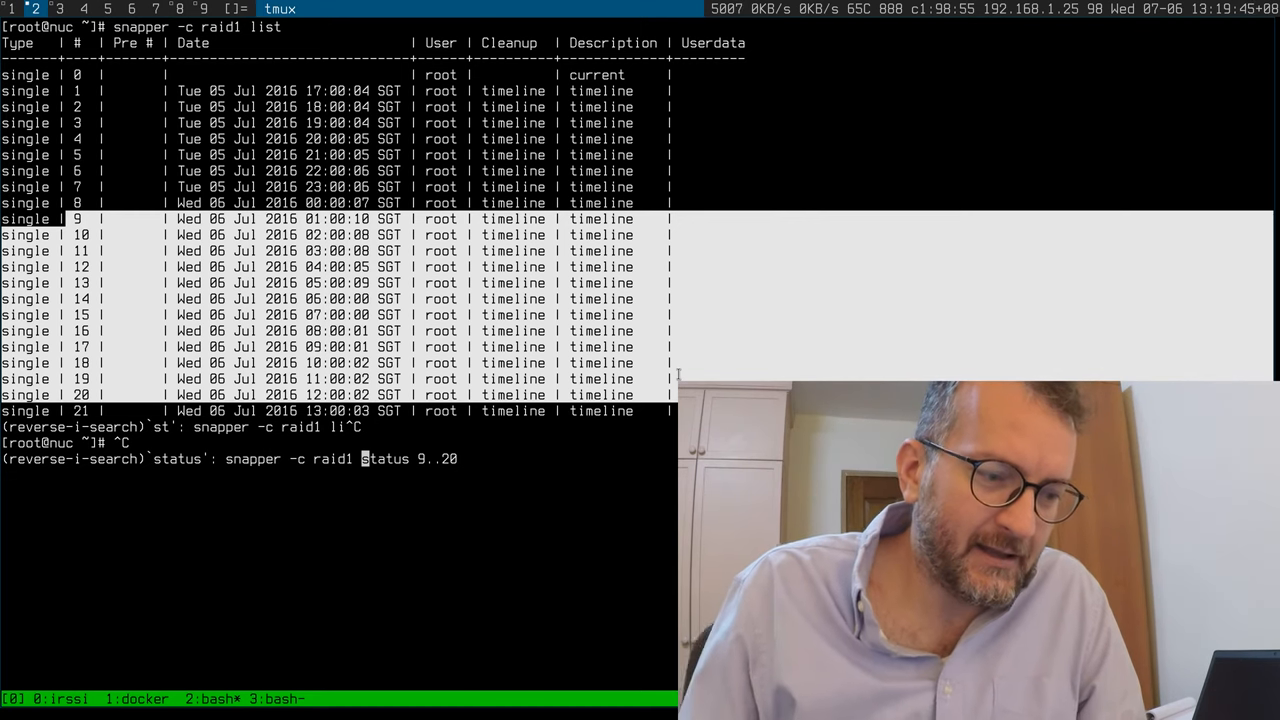
pyautogui.press('Return')
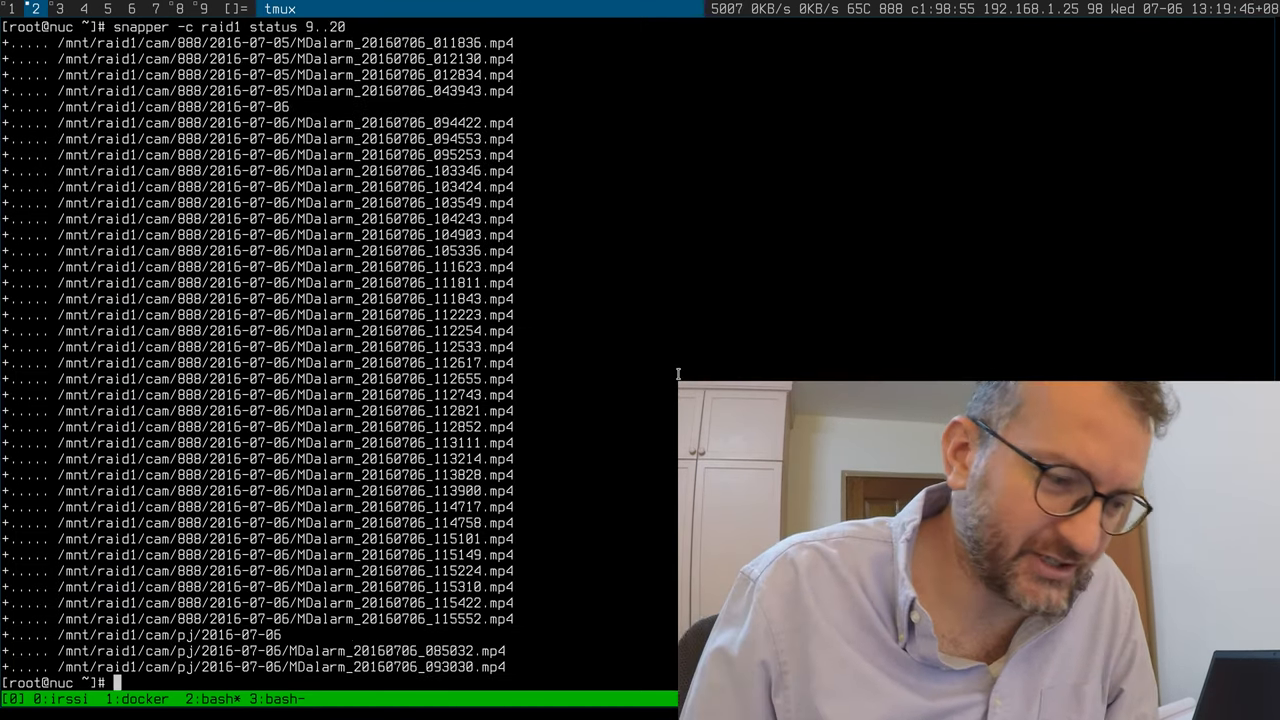